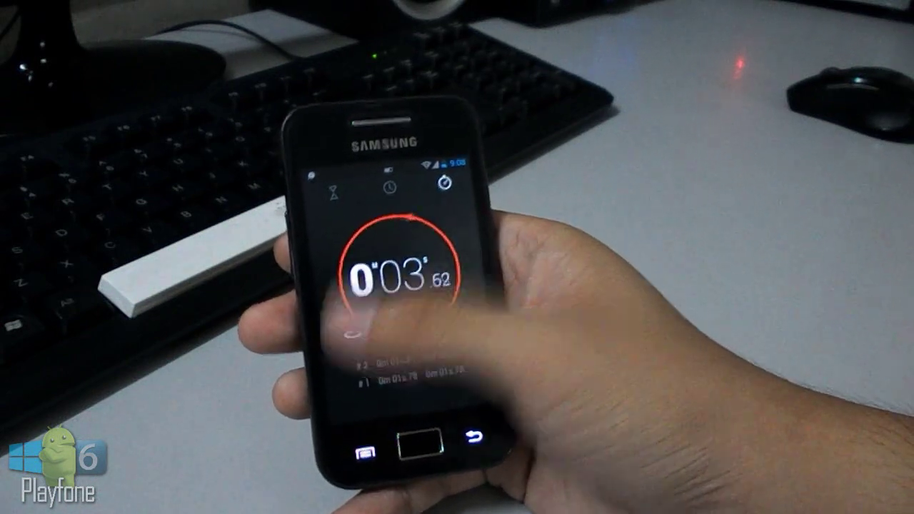
Step: Open Developer options from Settings and scroll past Debugging to the Input and Drawing sections
{"action": "left_click", "coordinate": [397, 283]}
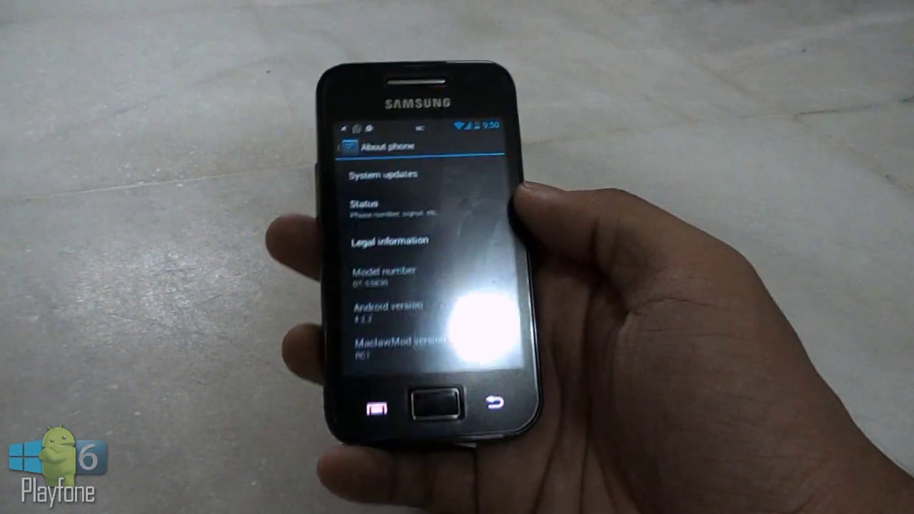
{"action": "scroll", "scroll_direction": "down", "scroll_amount": 3}
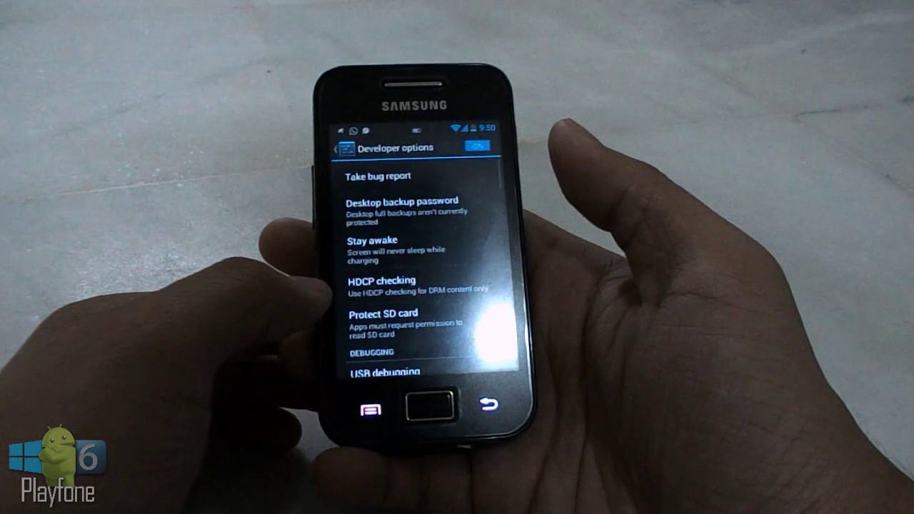
{"action": "scroll", "scroll_direction": "down", "scroll_amount": 3}
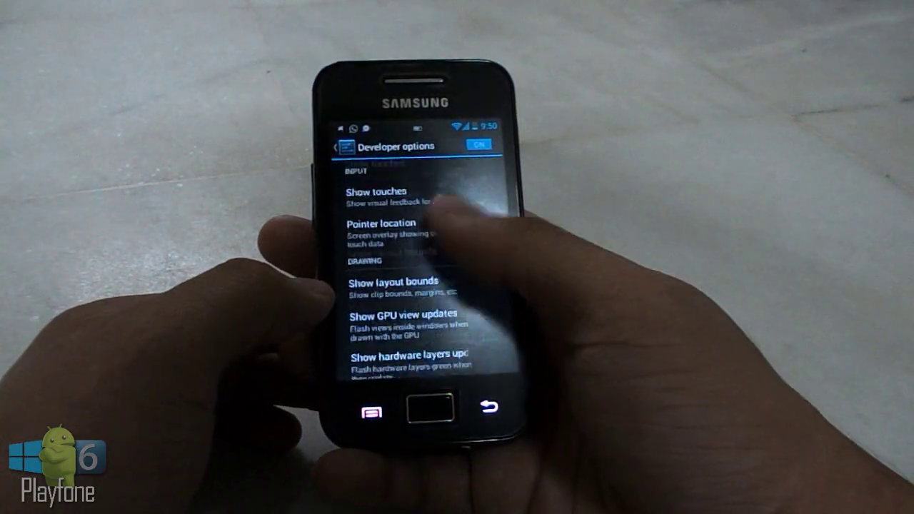